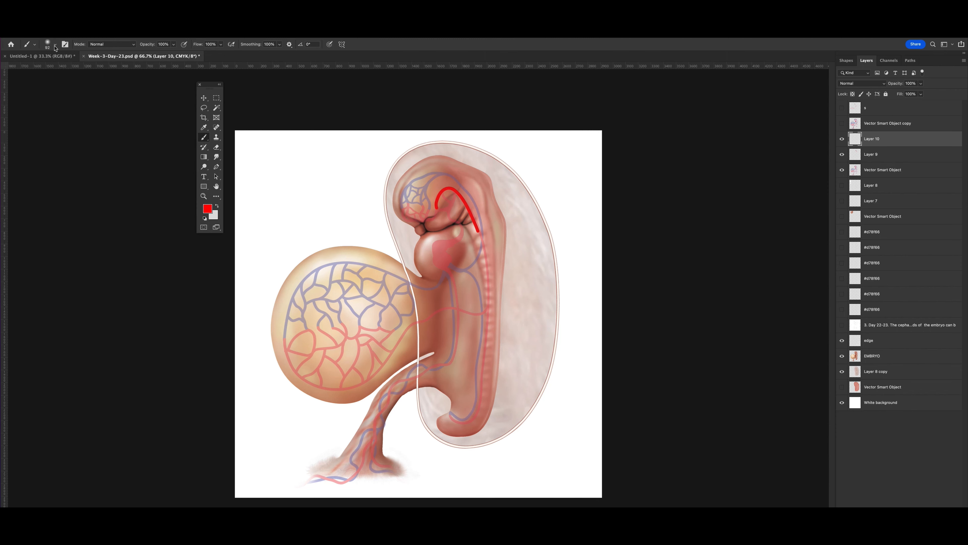
Paint a soft red brush stroke on the blank canvas left of the embryo's head
left_click(54, 43)
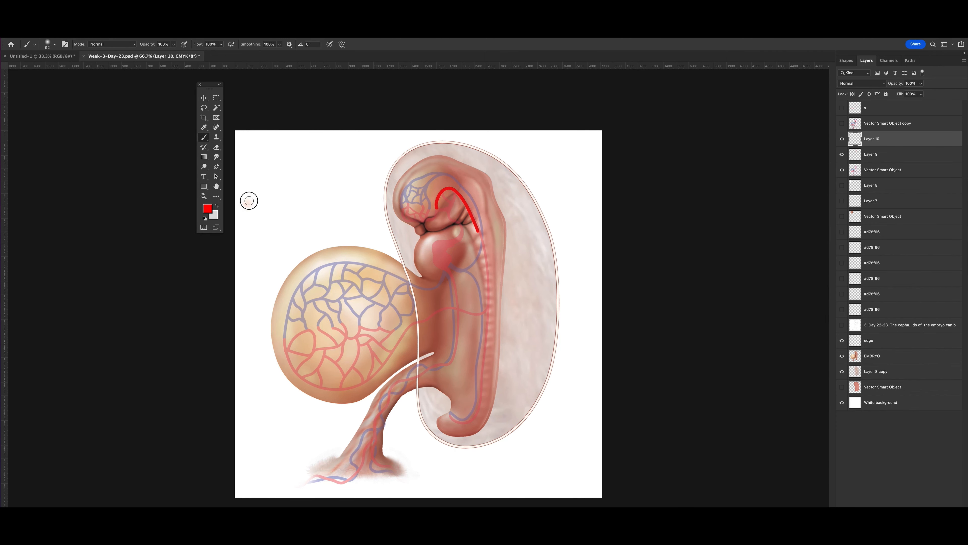
left_click_drag(248, 199, 307, 171)
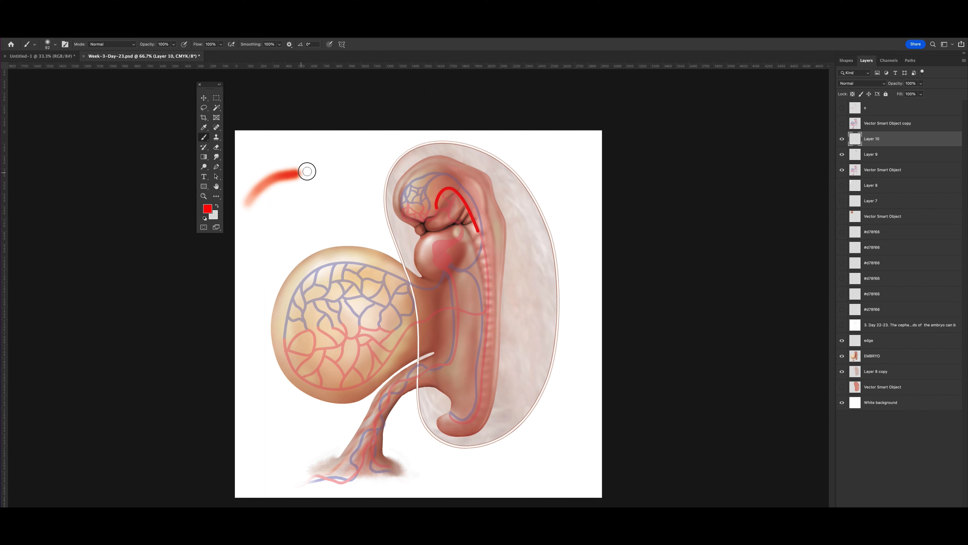
Choose the Hard Round brush preset and paint a crisp red stroke below the soft one
left_click(55, 44)
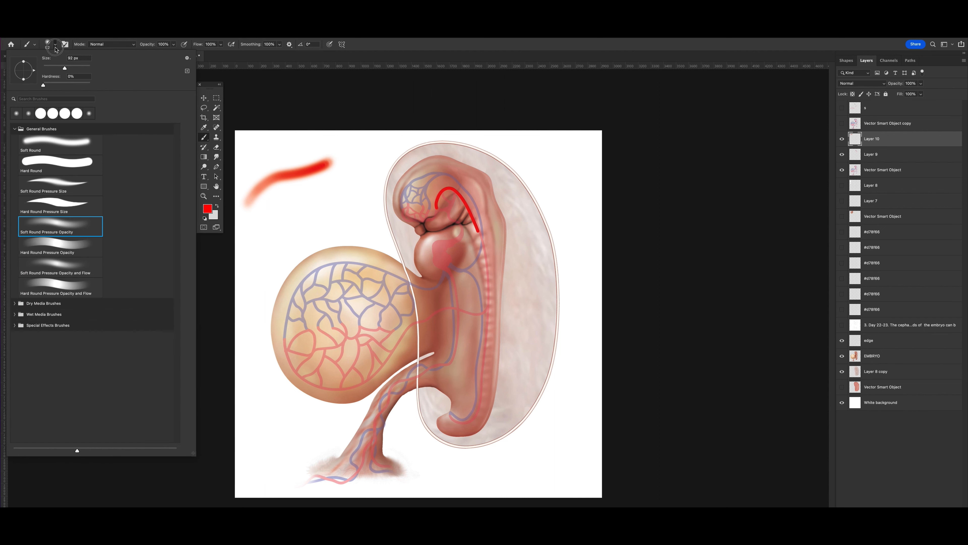
left_click(47, 44)
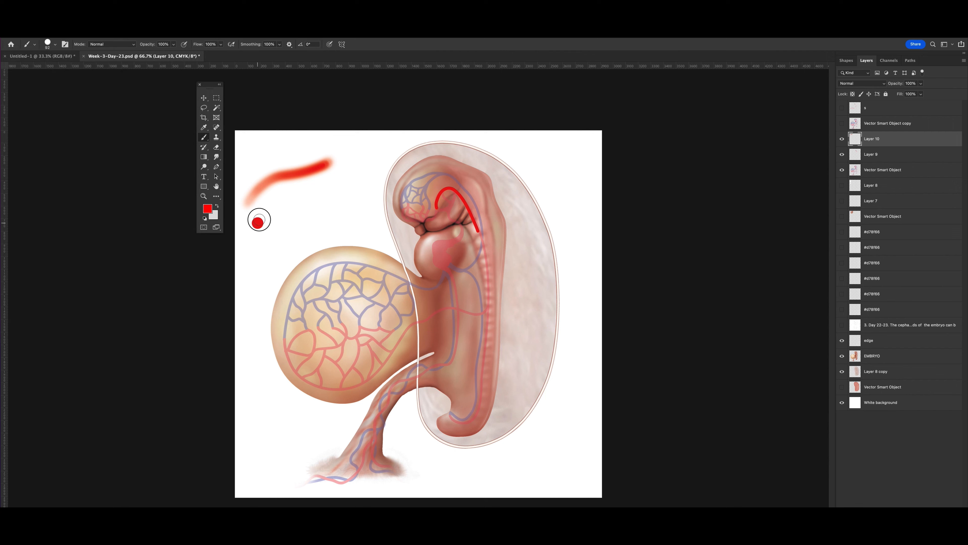
left_click_drag(259, 219, 253, 222)
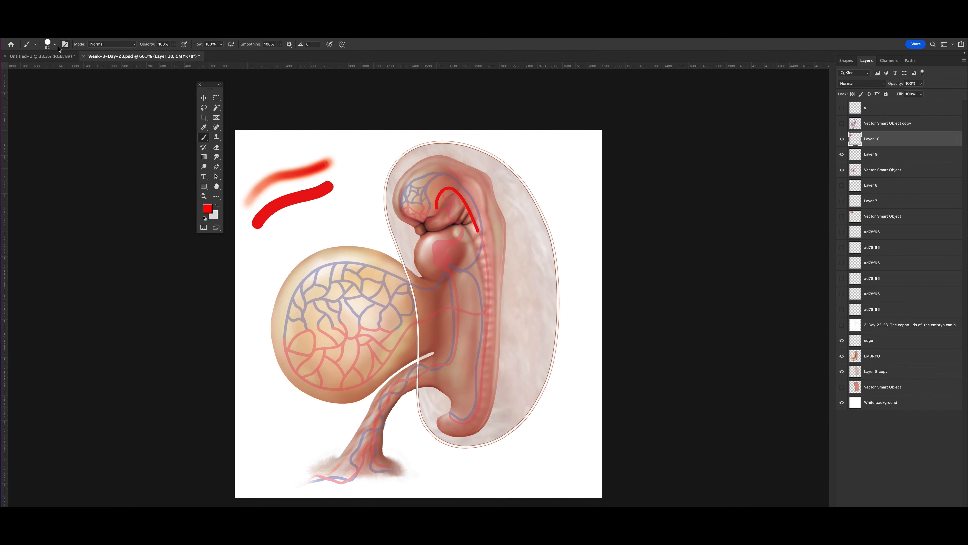
left_click(54, 44)
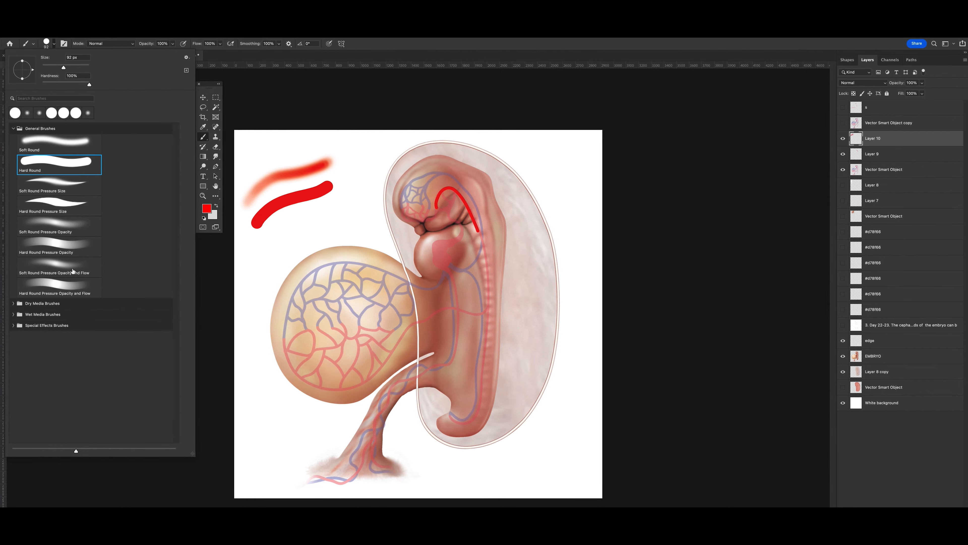
left_click(286, 226)
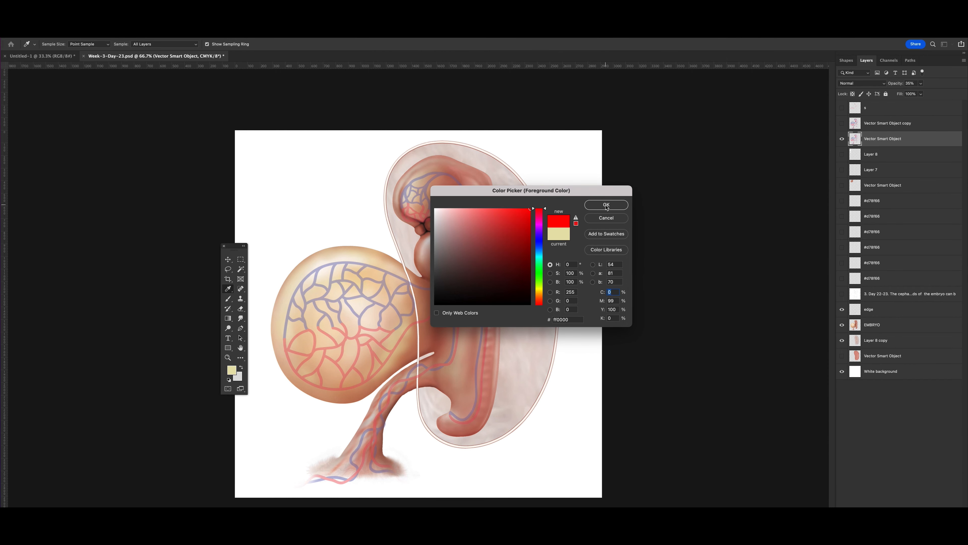
Confirm red as the foreground colour and show the red and blue blood vessel layers
left_click(605, 204)
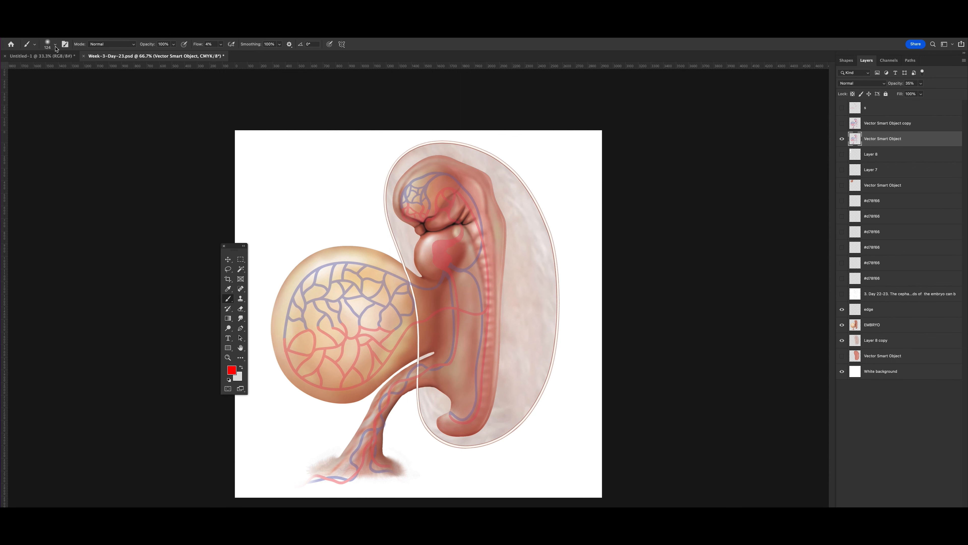
left_click_drag(451, 204, 461, 195)
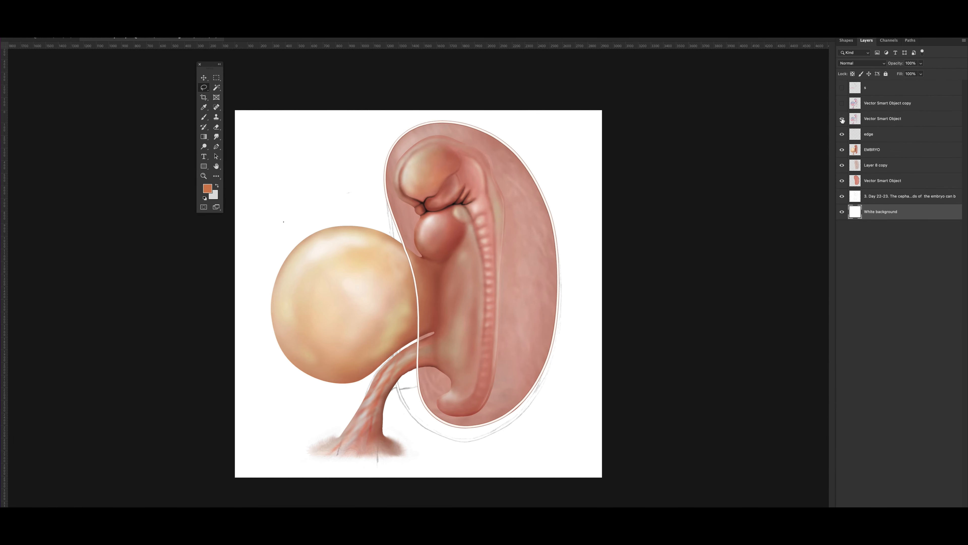
left_click(842, 102)
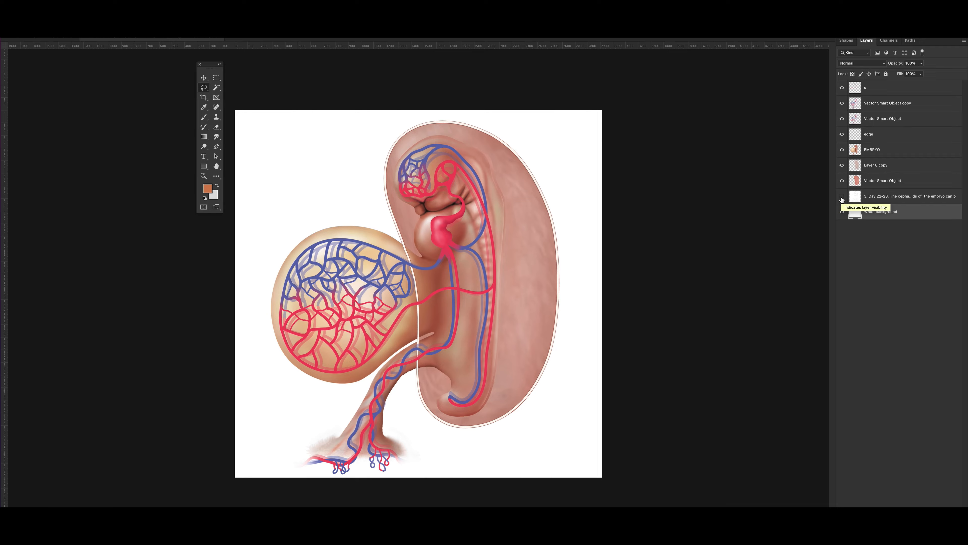